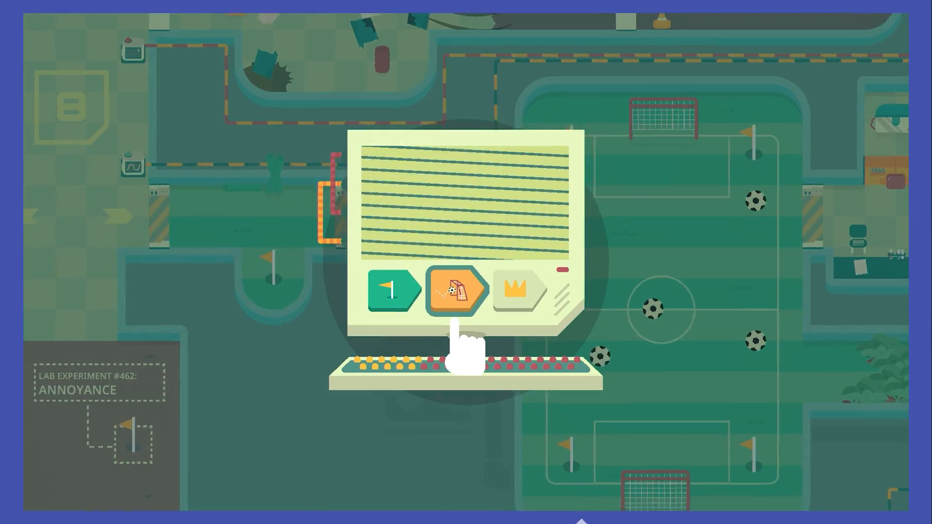
- Launch the soccer-ball version of the lab hole from the kiosk and play it through
click(457, 291)
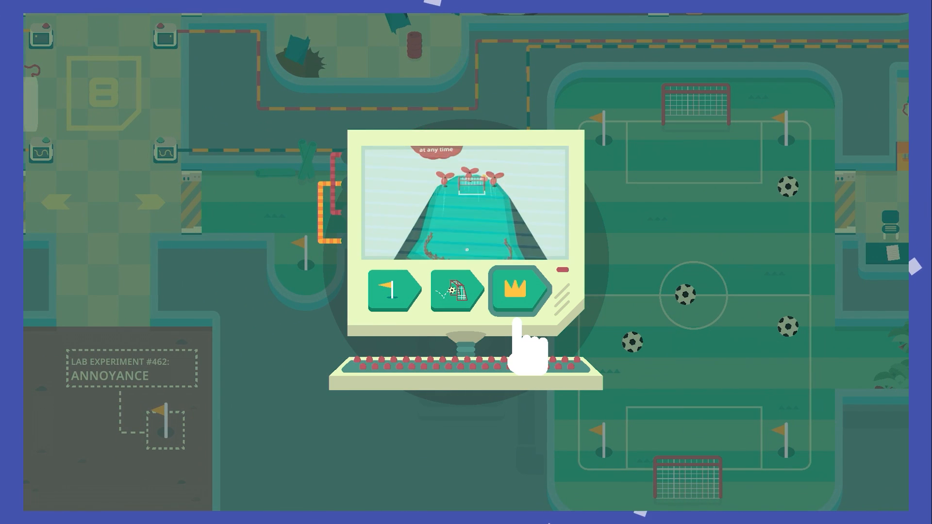
- Win the crown challenge by shooting the ball across the soccer field to the goal
click(517, 290)
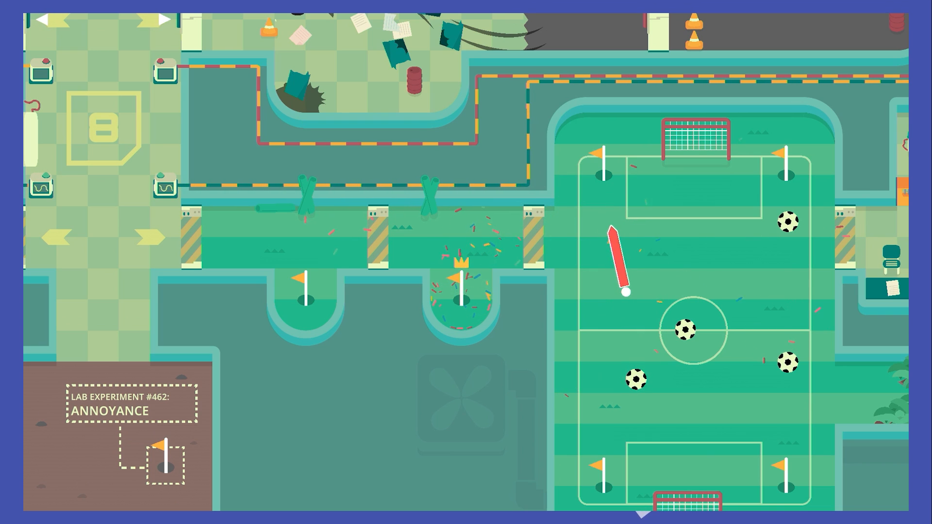
click(465, 297)
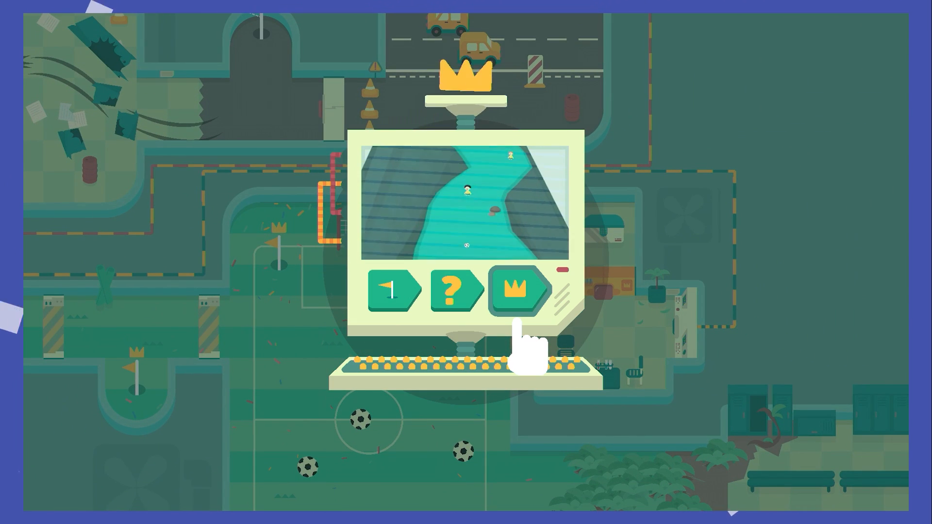
- Begin the river crown challenge and resume play on the mountain course from the pause menu
click(516, 290)
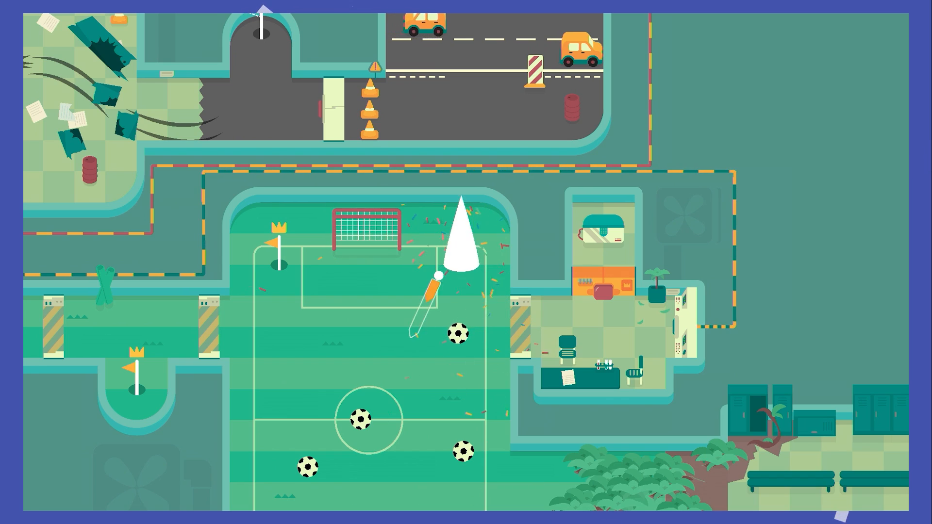
scroll(down, 3)
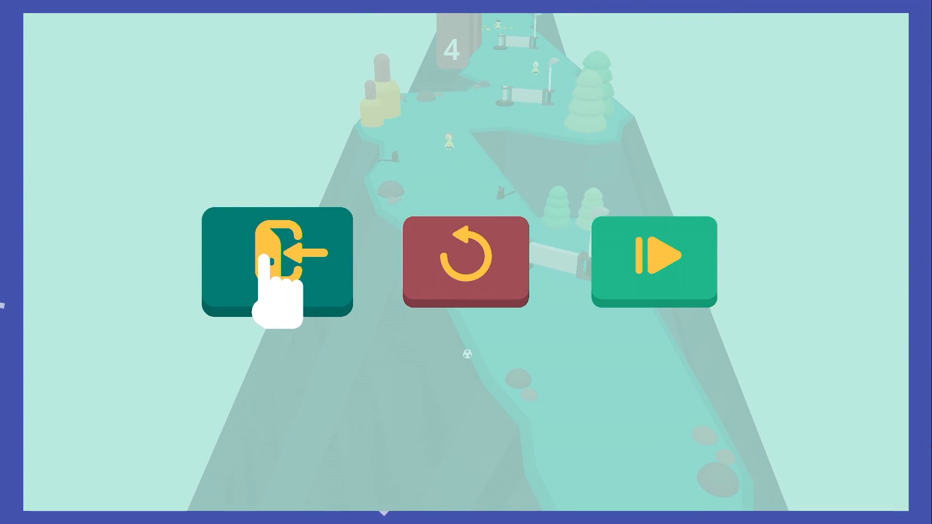
click(277, 261)
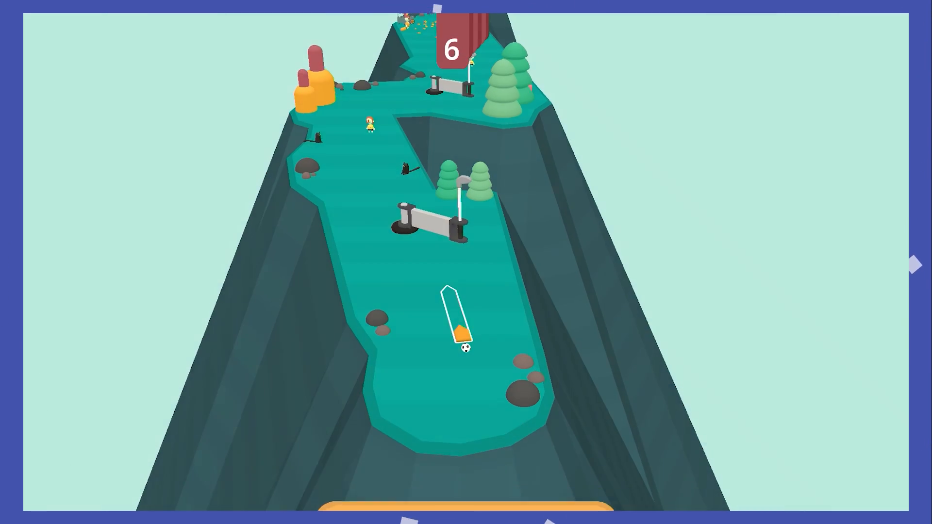